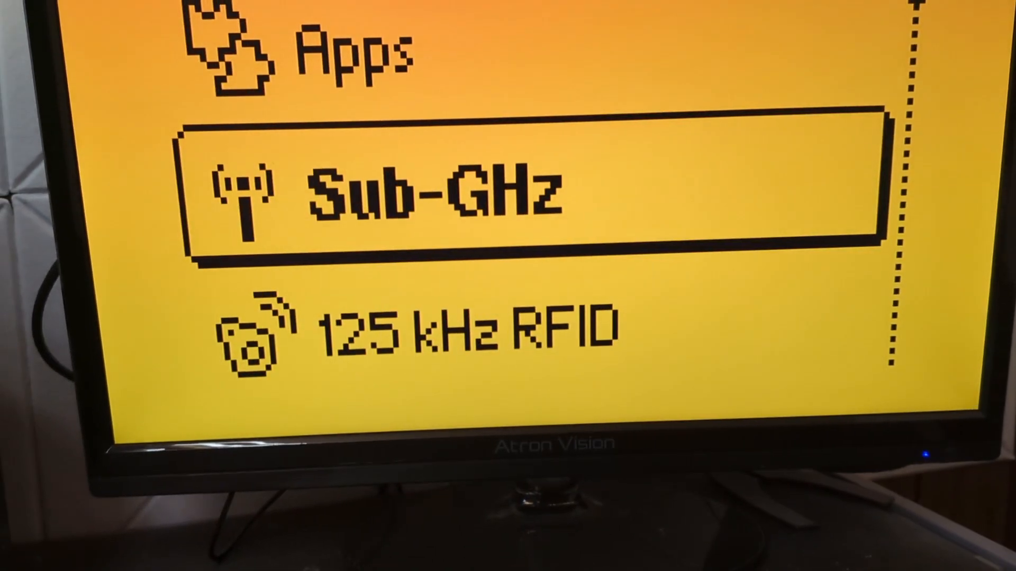
Step: Move the main menu highlight up one entry, from Sub-GHz to Apps
{"action": "key", "text": "Up"}
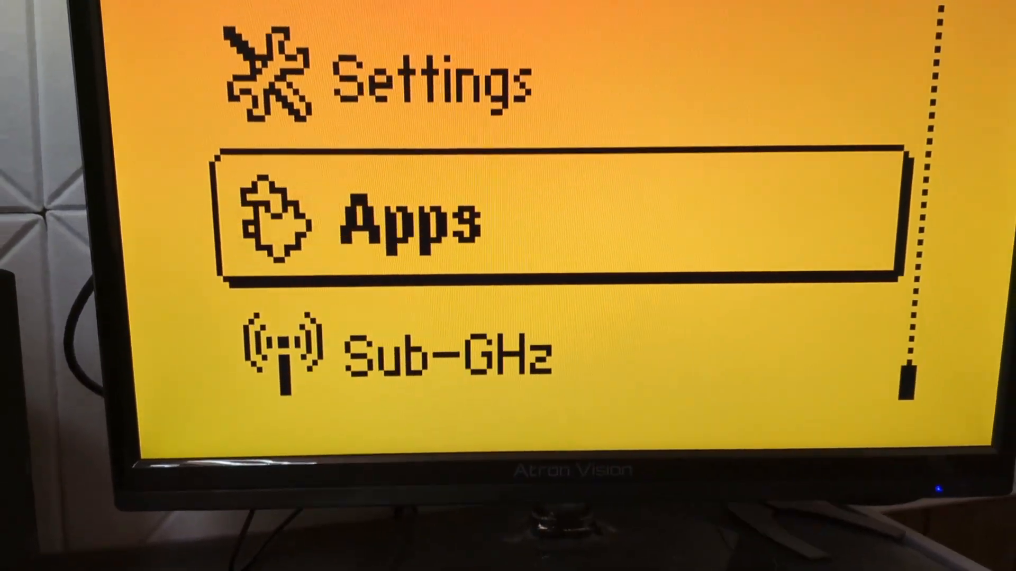